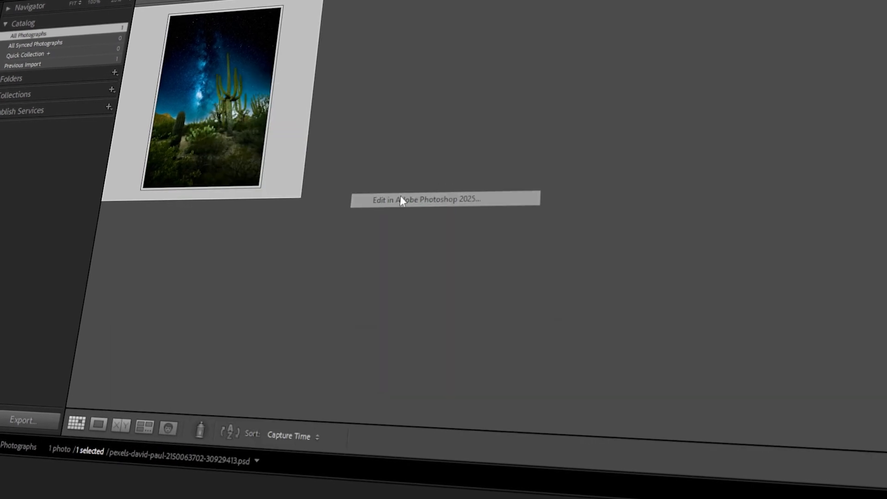
- Send a copy of the saguaro Milky Way photo to Photoshop 2025 for editing
{"action": "left_click", "coordinate": [427, 199]}
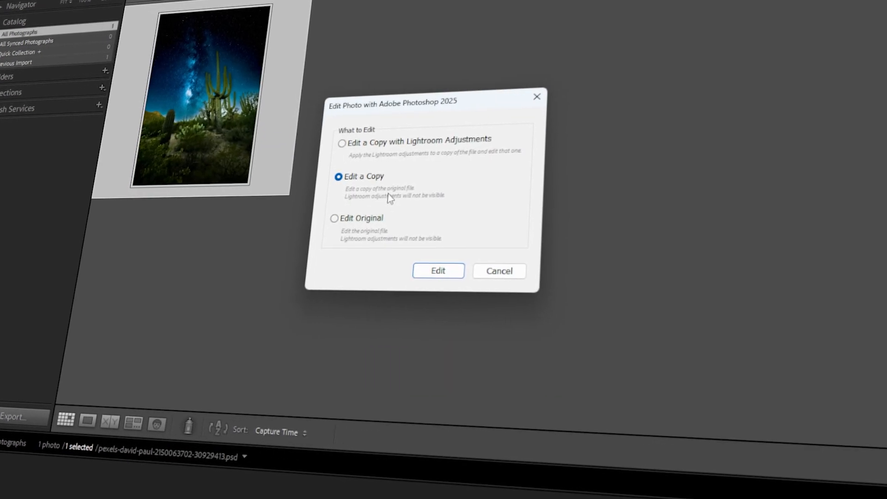
{"action": "left_click", "coordinate": [438, 270]}
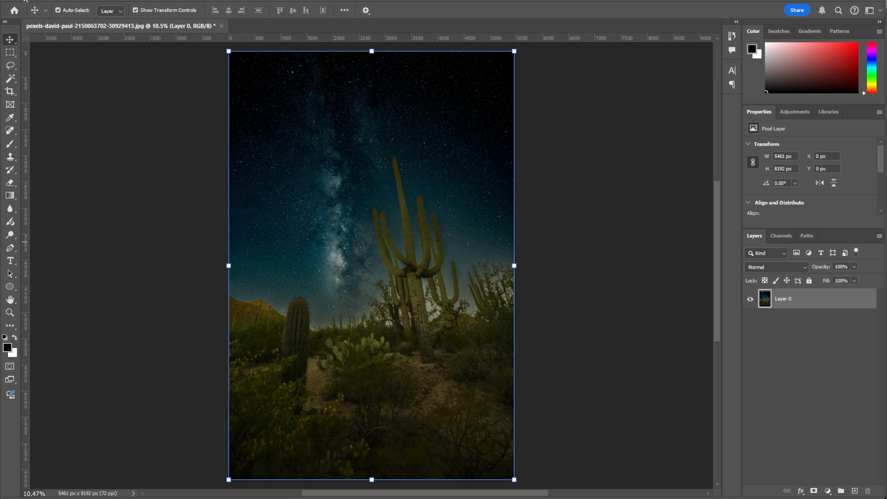
- Save the saguaro photo in Photoshop with Save As, choosing the Photoshop (*.PSD) format
{"action": "left_click", "coordinate": [17, 5]}
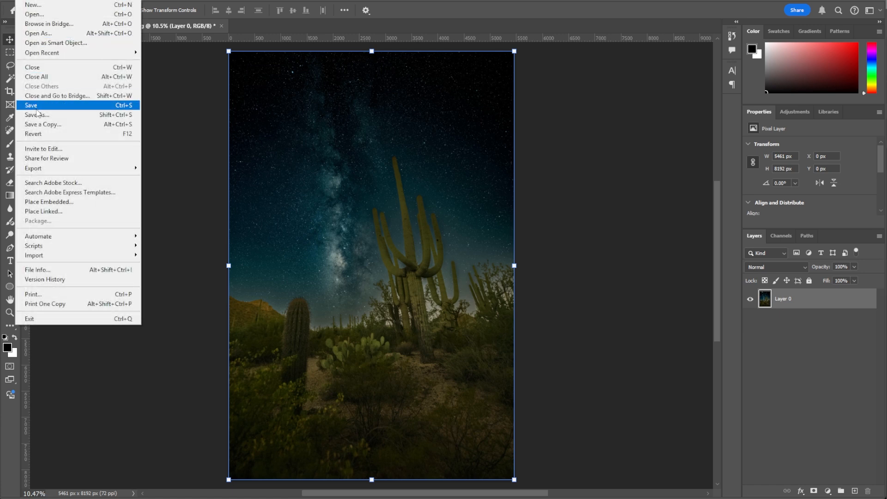
{"action": "left_click", "coordinate": [30, 106]}
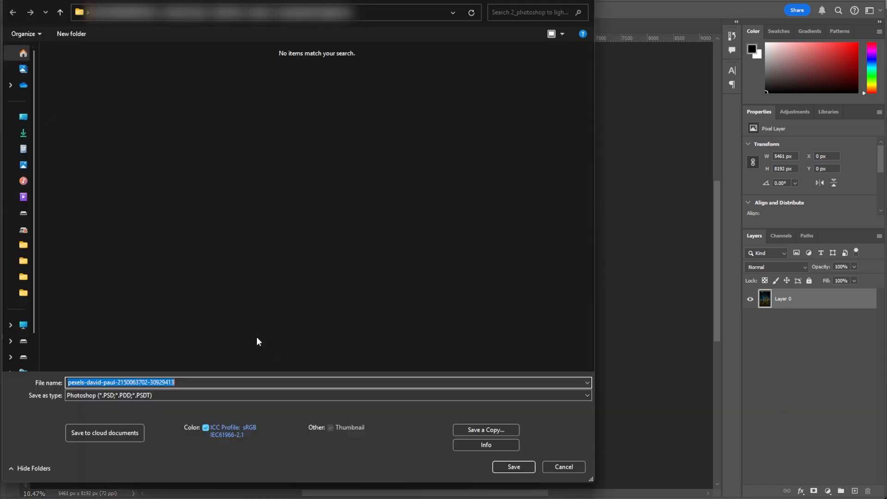
{"action": "left_click", "coordinate": [328, 395]}
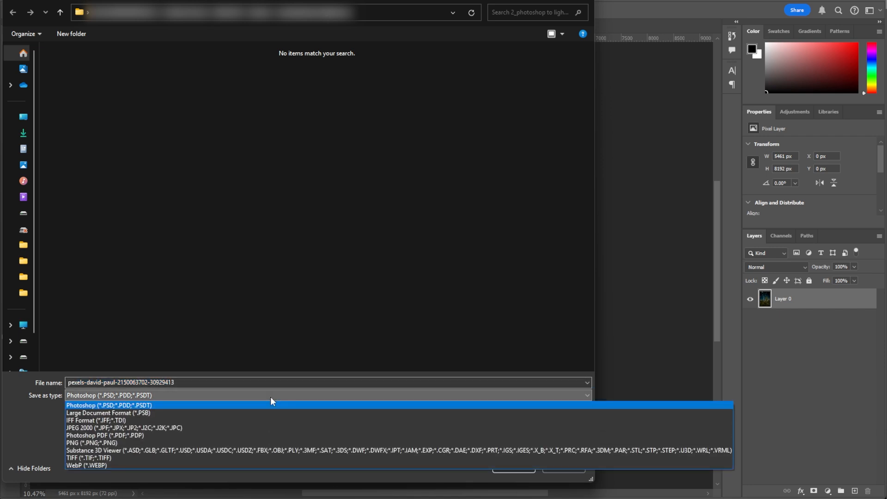
{"action": "left_click", "coordinate": [109, 405]}
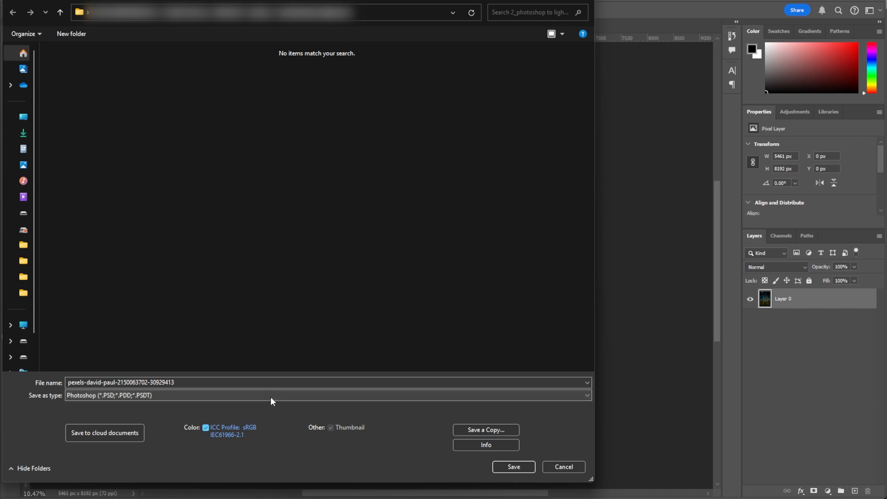
{"action": "left_click", "coordinate": [512, 467]}
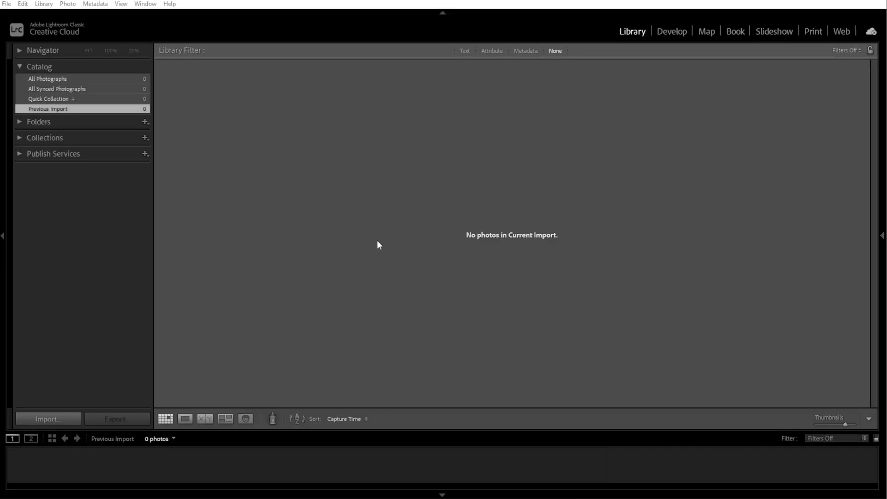
- Import the checked saguaro PSD into the Lightroom catalog and open it in Develop
{"action": "left_click", "coordinate": [47, 418]}
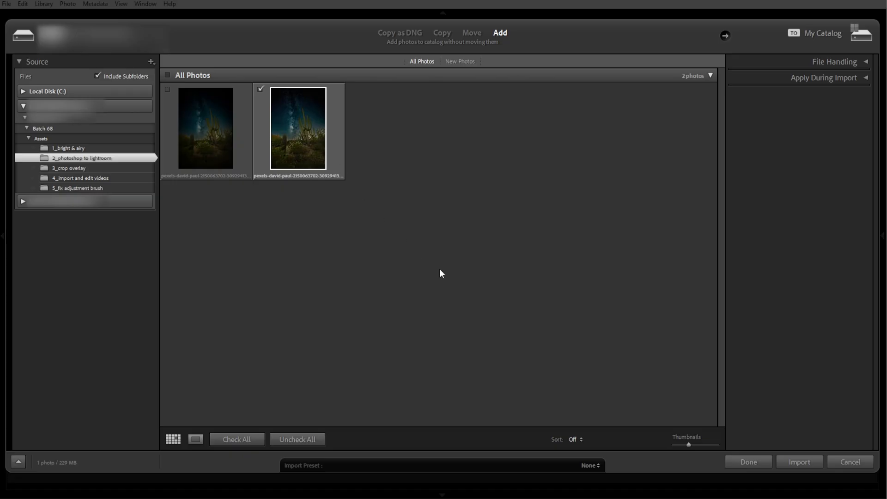
{"action": "left_click", "coordinate": [799, 462]}
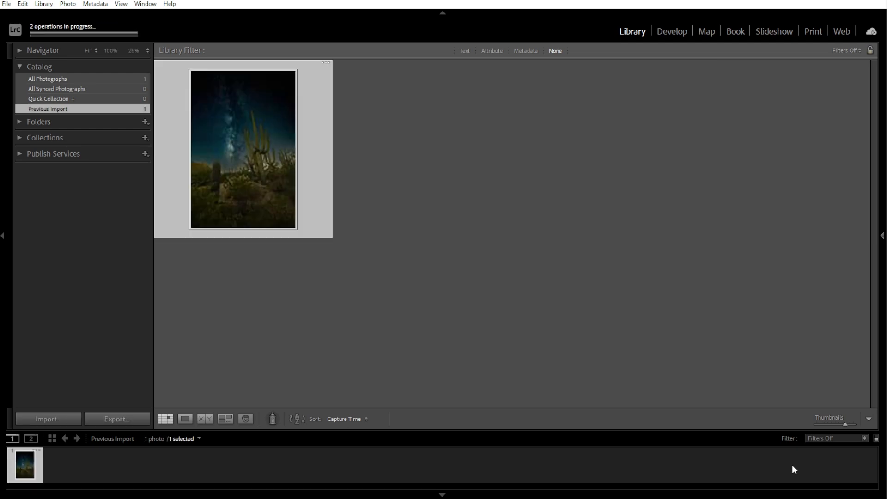
{"action": "left_click", "coordinate": [671, 31]}
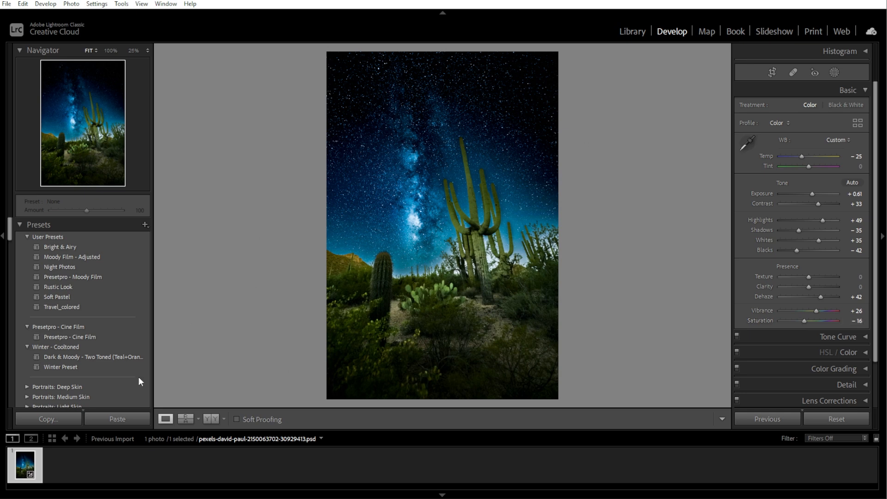
- Reopen the saguaro PSD in Photoshop using a command from Lightroom's Edit menu
{"action": "left_click", "coordinate": [22, 4]}
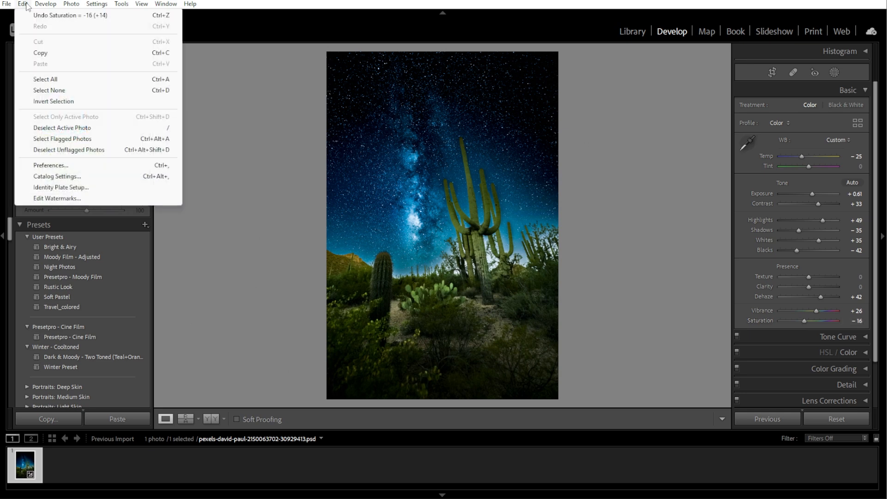
{"action": "left_click", "coordinate": [56, 179]}
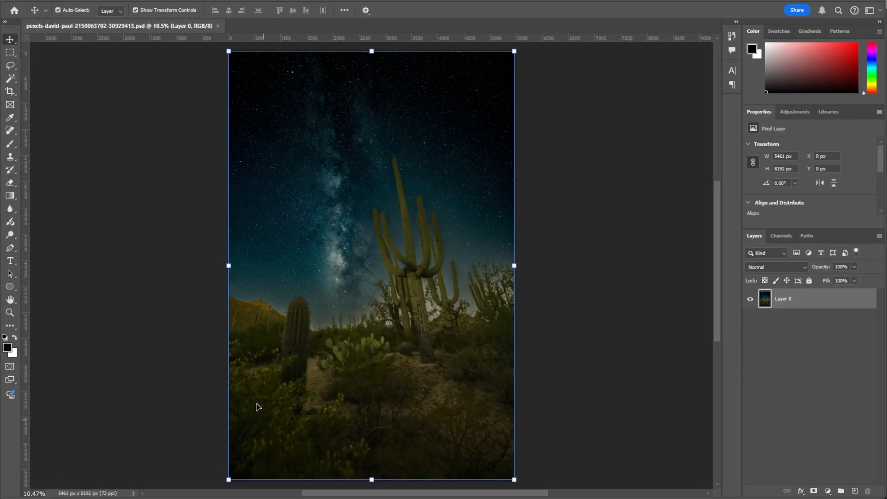
- Save the PSD into Music > New Catalog, keeping maximum compatibility
{"action": "left_click", "coordinate": [8, 10]}
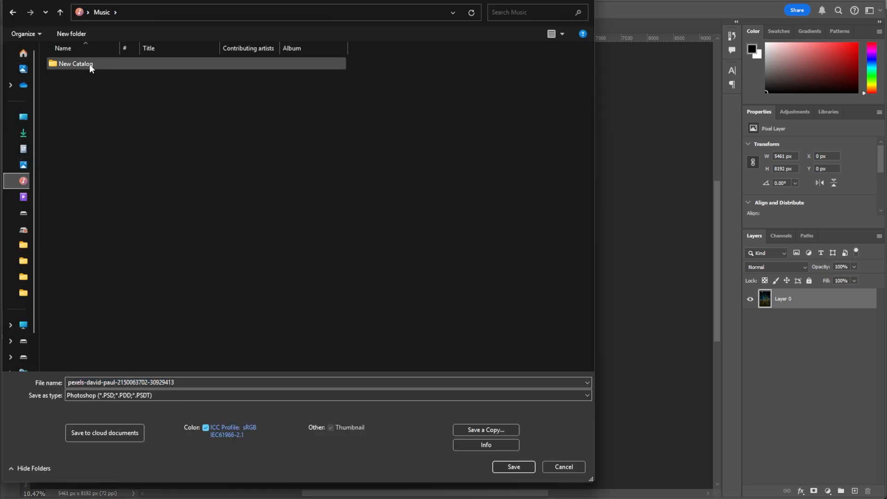
{"action": "double_click", "coordinate": [75, 63]}
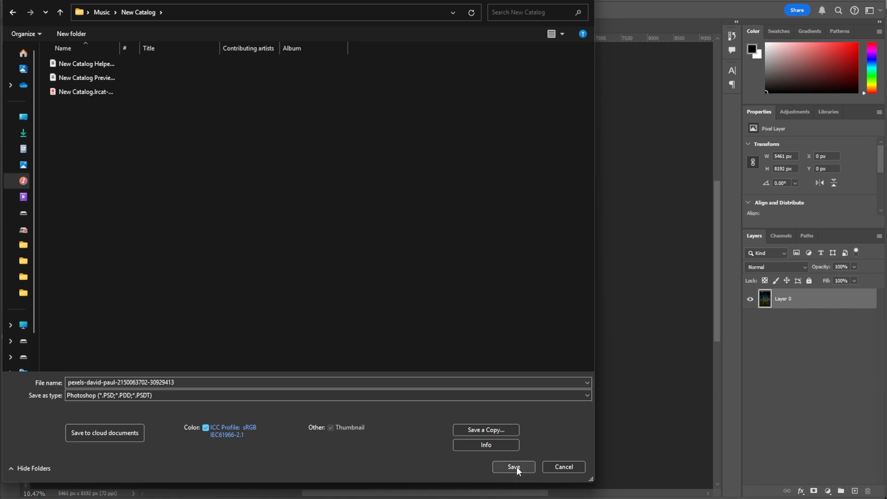
{"action": "left_click", "coordinate": [512, 467]}
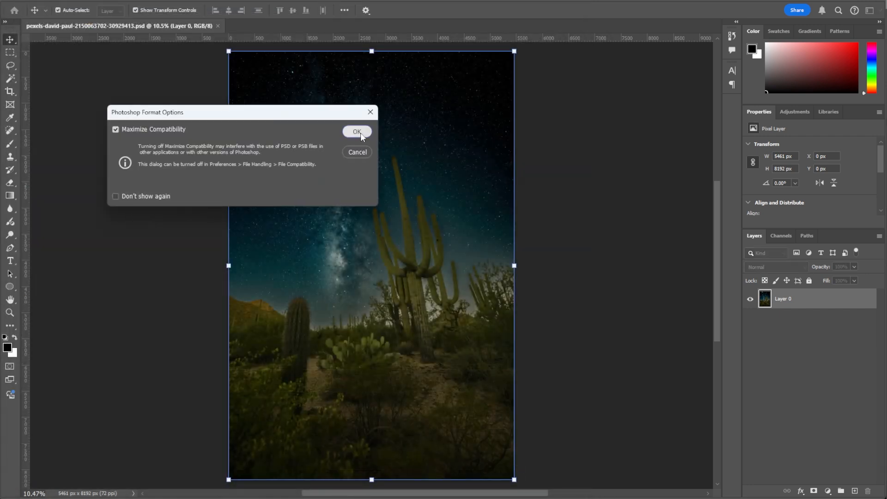
{"action": "left_click", "coordinate": [358, 131]}
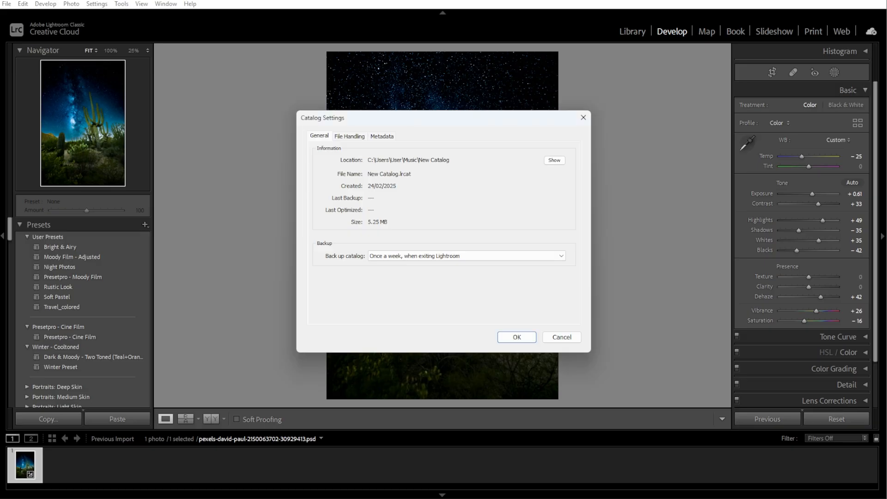
- Switch to the Library module and show All Photographs, containing the one saguaro PSD
{"action": "left_click", "coordinate": [516, 337]}
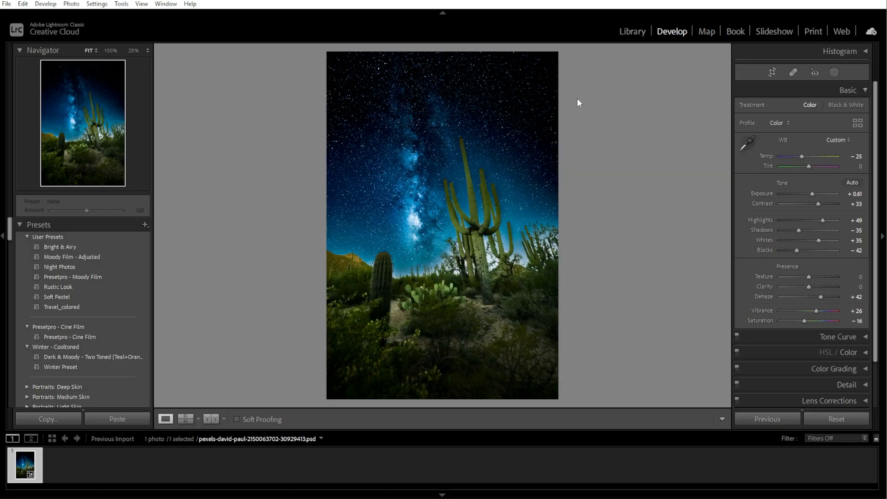
{"action": "left_click", "coordinate": [633, 31]}
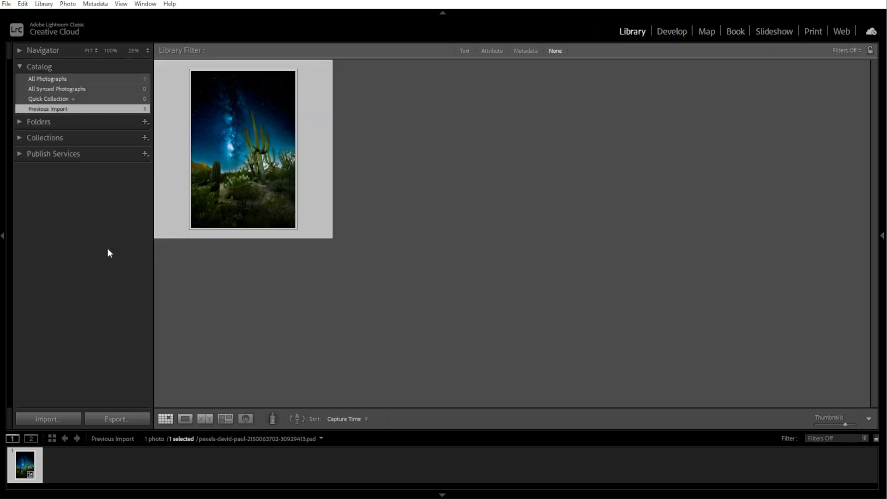
{"action": "mouse_move", "coordinate": [73, 108]}
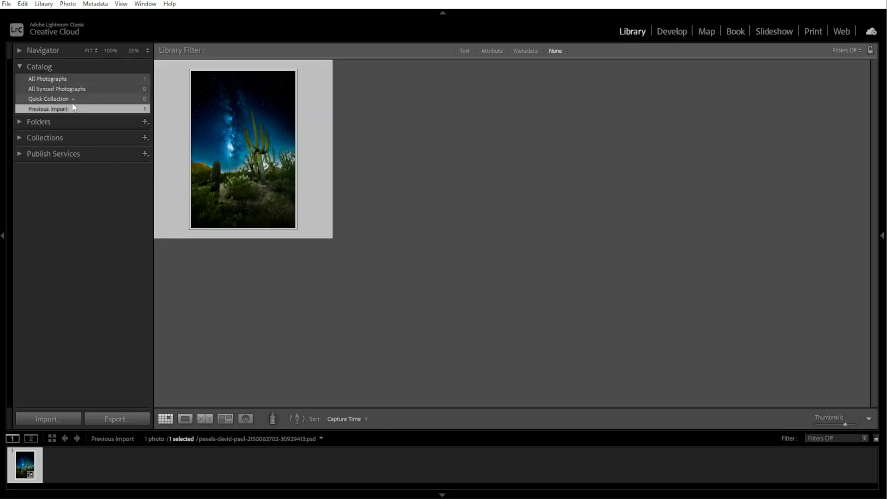
{"action": "left_click", "coordinate": [48, 79]}
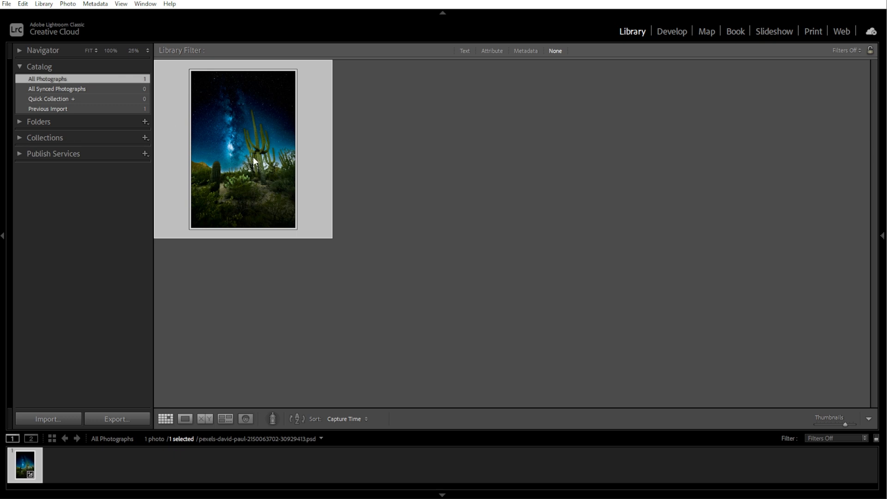
- Open a copy with Lightroom adjustments in Photoshop 2025 from the thumbnail's Edit In menu
{"action": "right_click", "coordinate": [254, 161]}
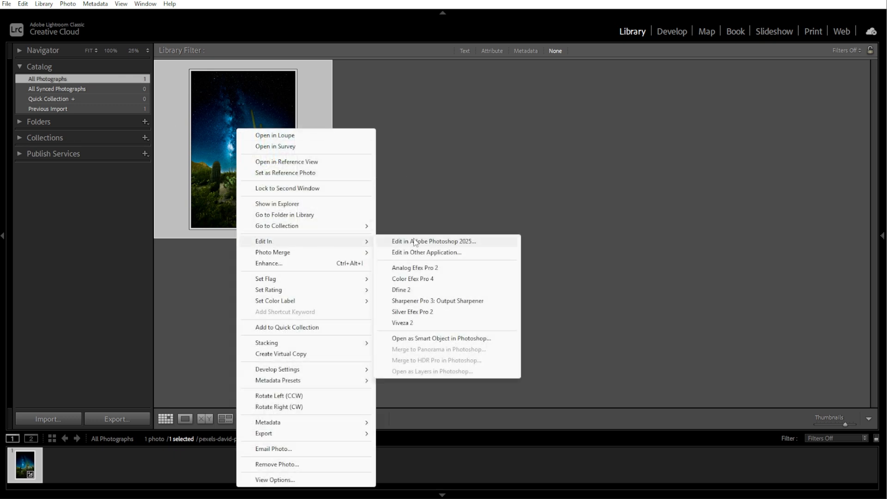
{"action": "left_click", "coordinate": [434, 241]}
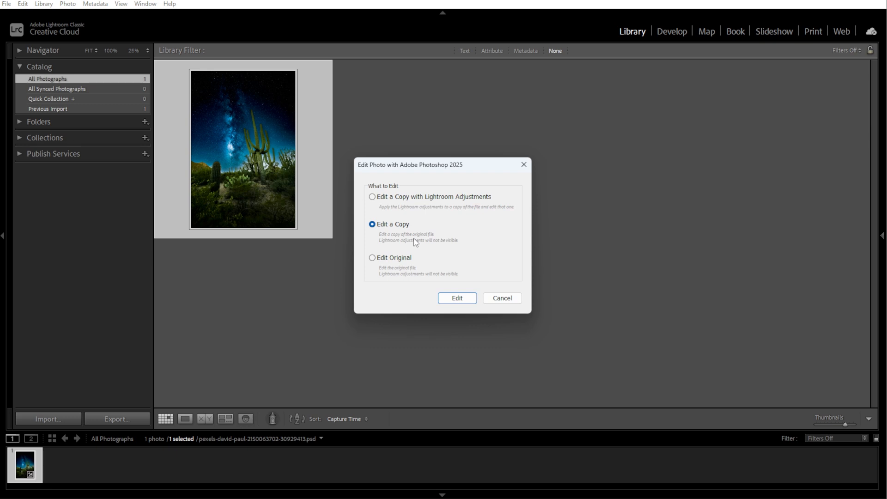
{"action": "left_click", "coordinate": [371, 197]}
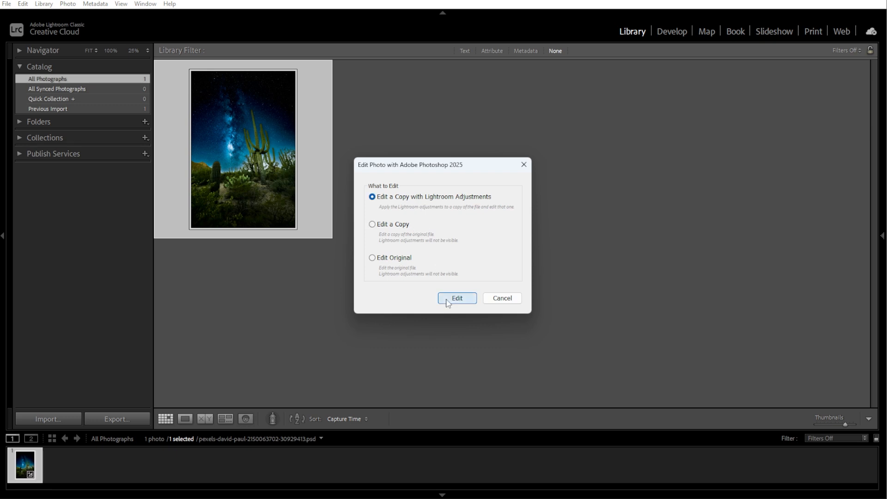
{"action": "left_click", "coordinate": [457, 298]}
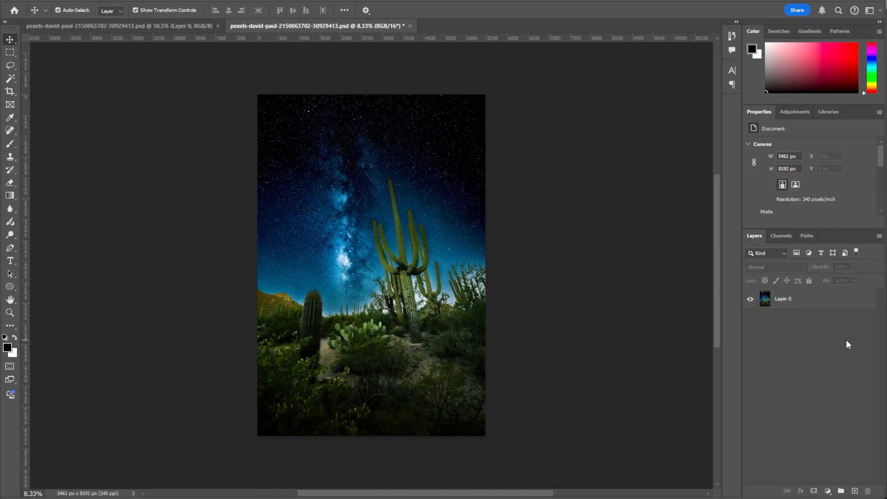
- Commit the square crop and save the saguaro copy back to Lightroom
{"action": "left_click", "coordinate": [10, 91]}
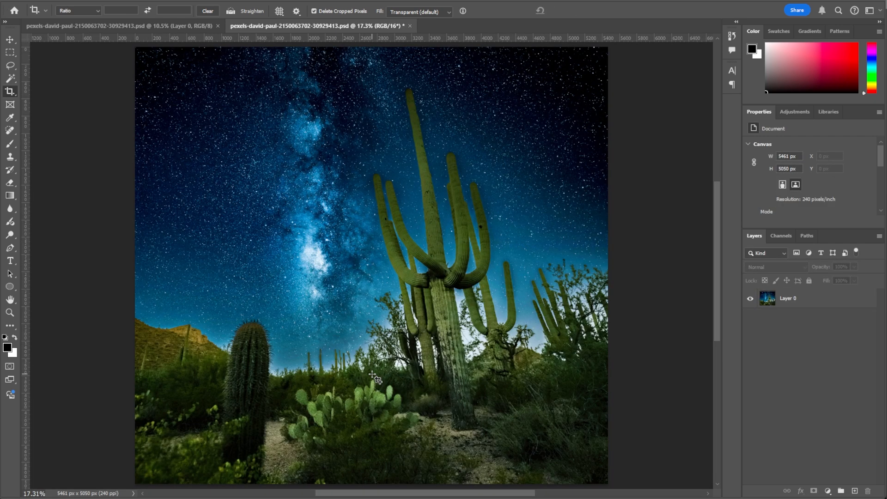
{"action": "left_click", "coordinate": [11, 5]}
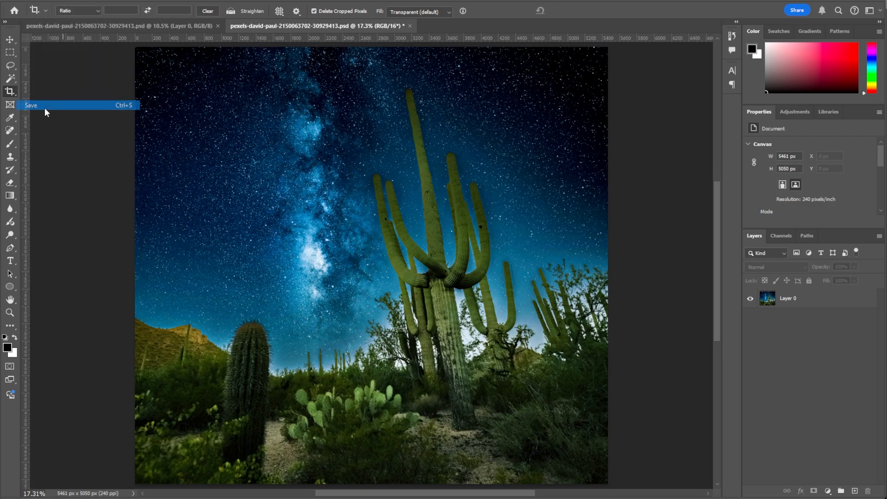
{"action": "left_click", "coordinate": [31, 105]}
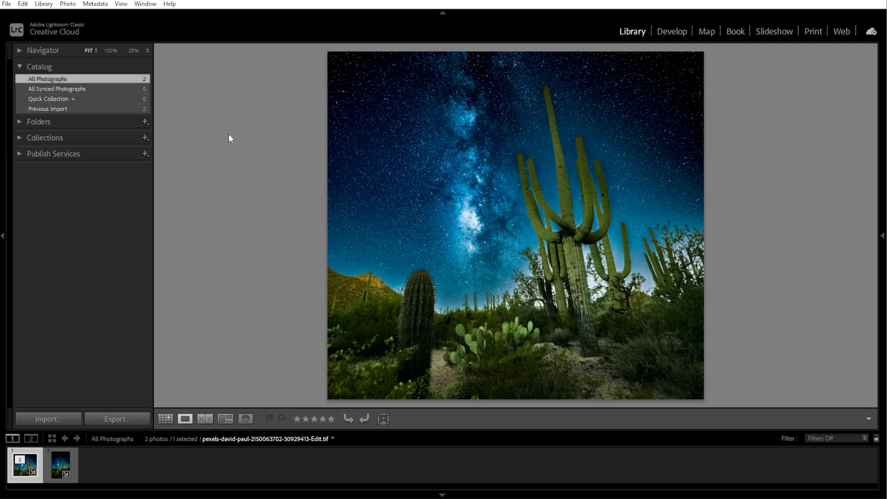
- Export the cropped saguaro copy with Image Format set to 16-bit Adobe RGB PSD
{"action": "left_click", "coordinate": [6, 3]}
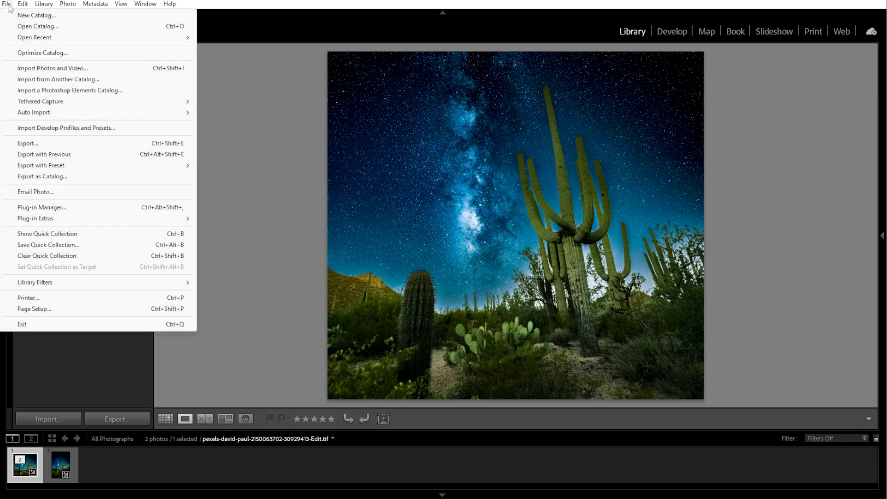
{"action": "left_click", "coordinate": [27, 143]}
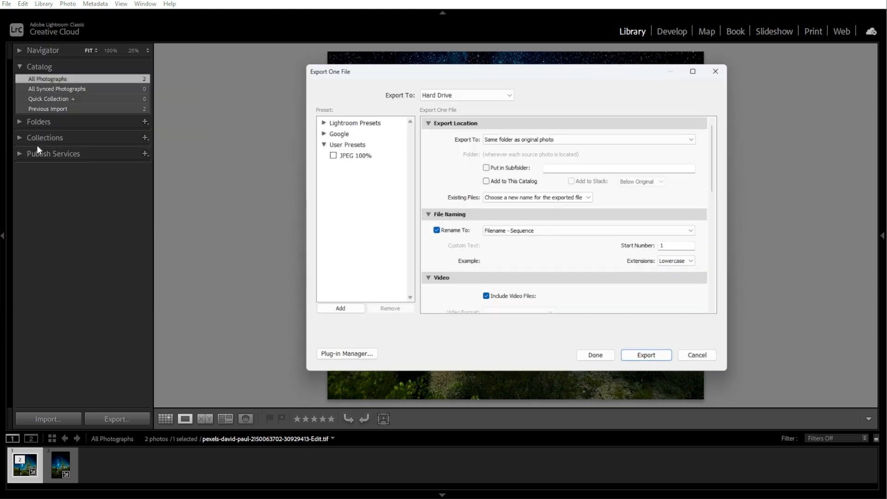
{"action": "scroll", "scroll_direction": "down", "scroll_amount": 3}
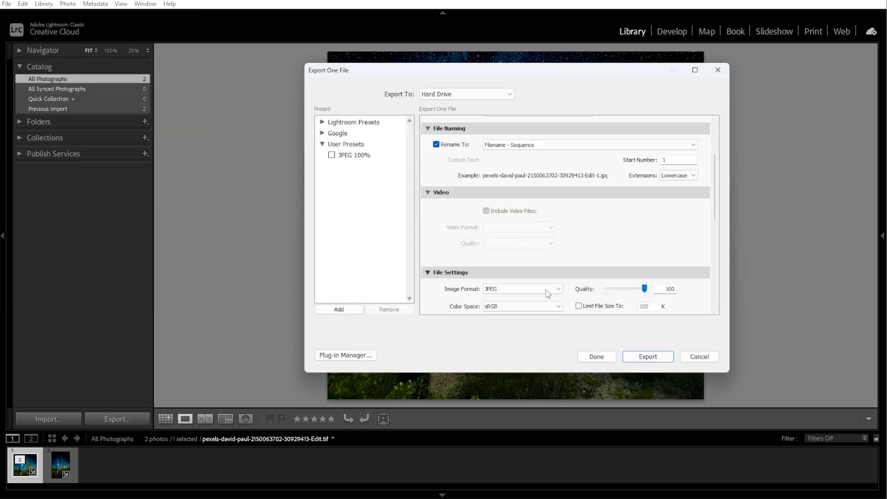
{"action": "left_click", "coordinate": [521, 288]}
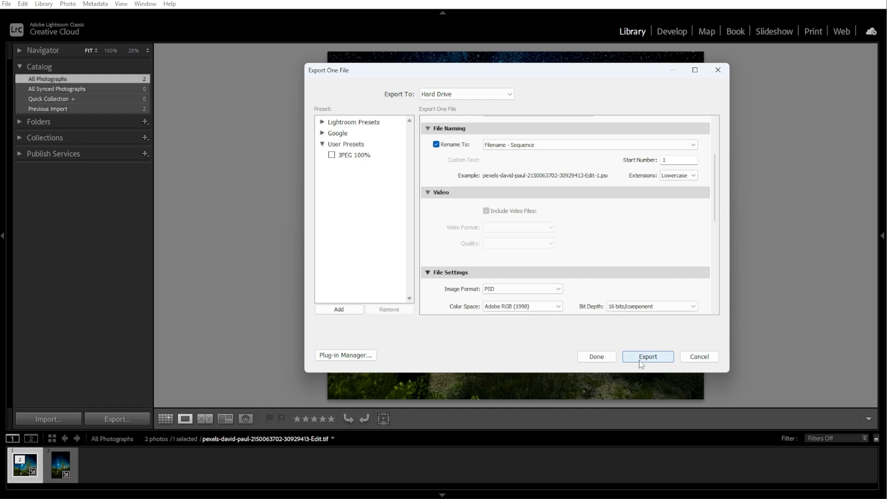
{"action": "left_click", "coordinate": [647, 357]}
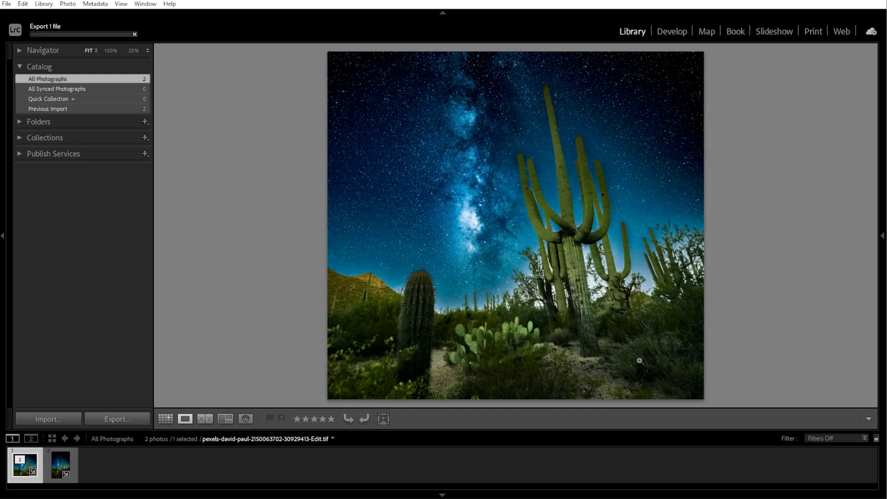